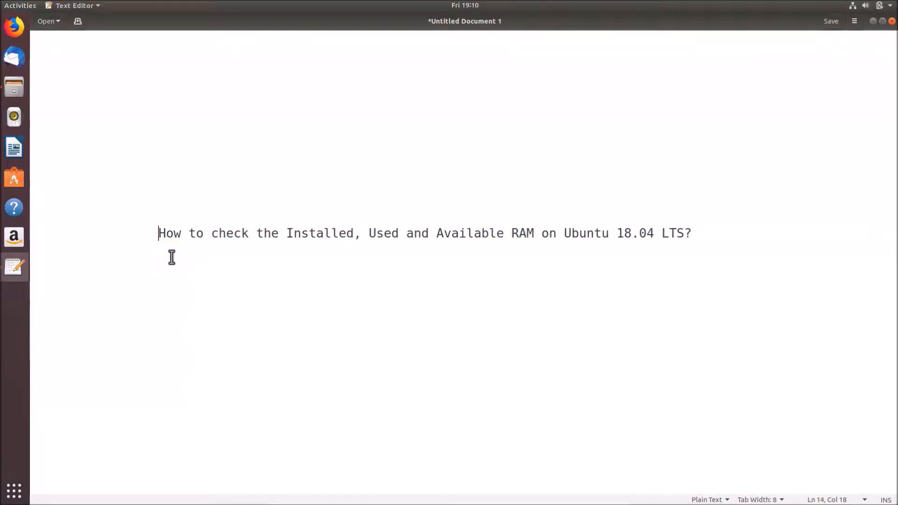
mouse_move(331, 254)
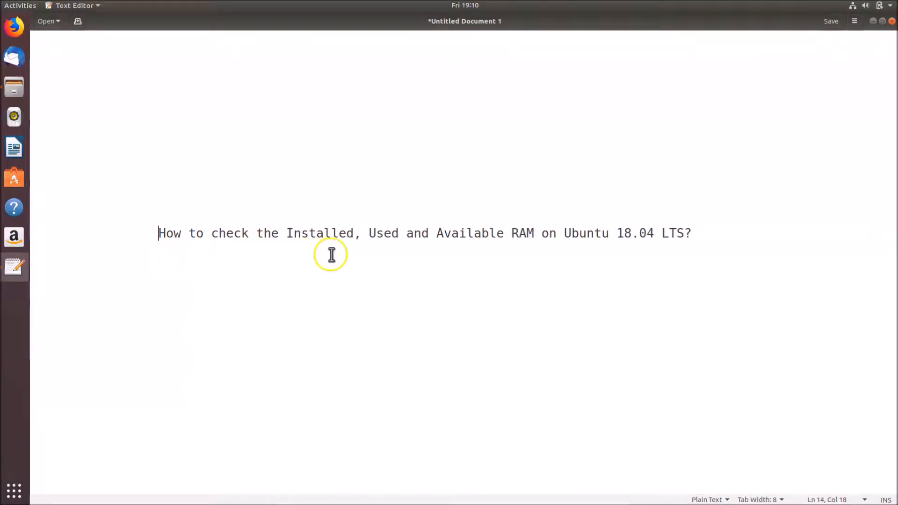
mouse_move(574, 245)
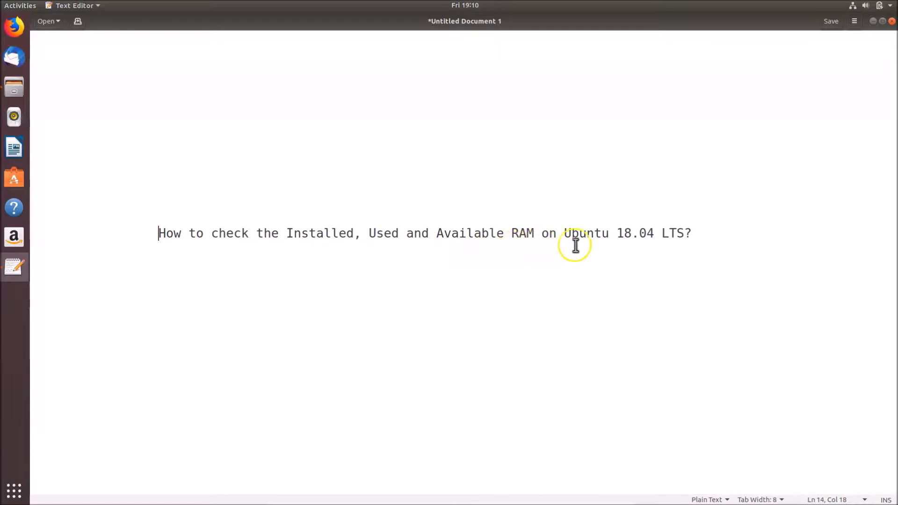
mouse_move(693, 239)
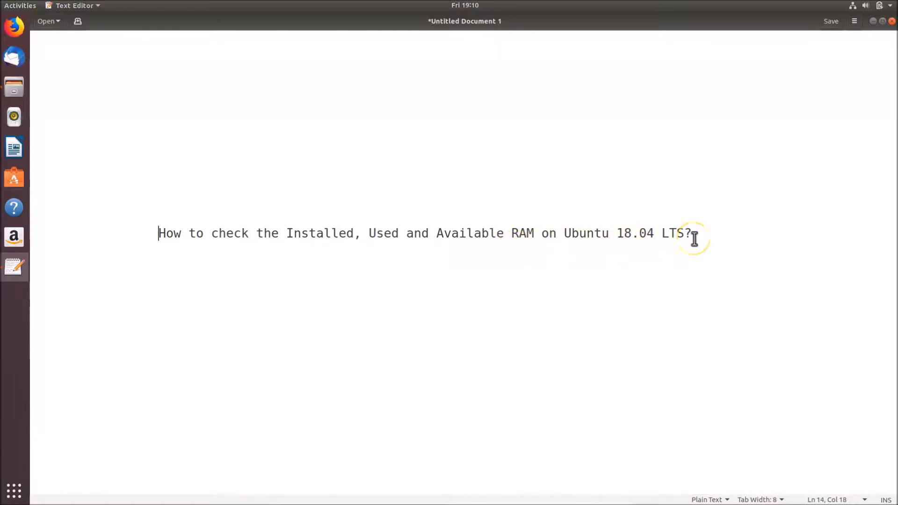
mouse_move(513, 263)
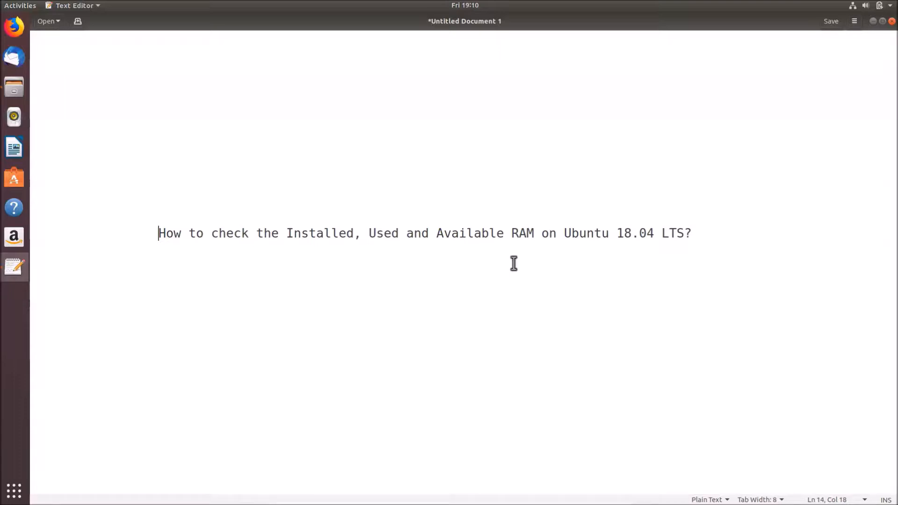
mouse_move(546, 225)
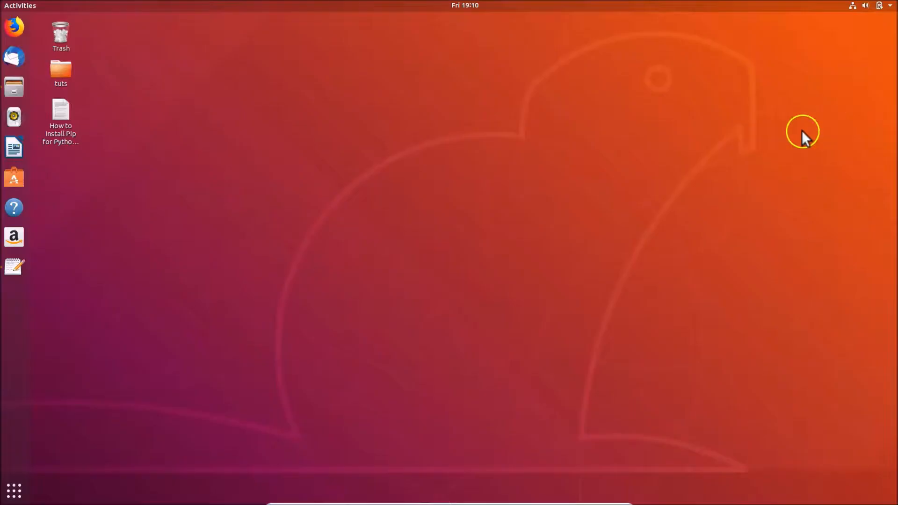
mouse_move(438, 195)
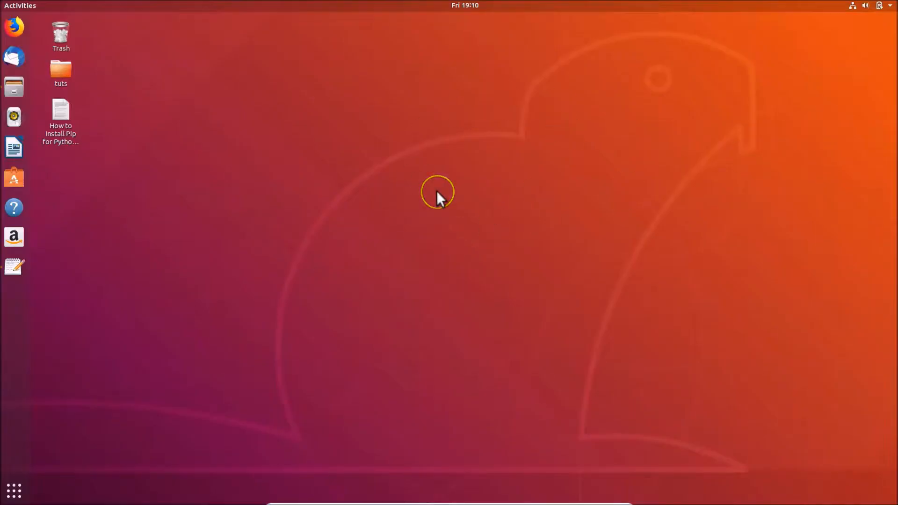
mouse_move(477, 269)
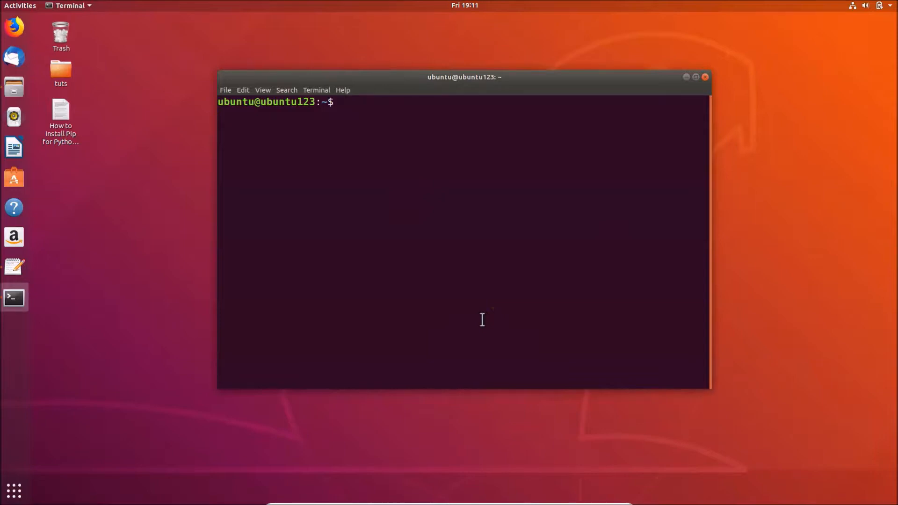
Run 'free -h' to show total, used, free, shared, buff/cache and available memory.
left_click(398, 177)
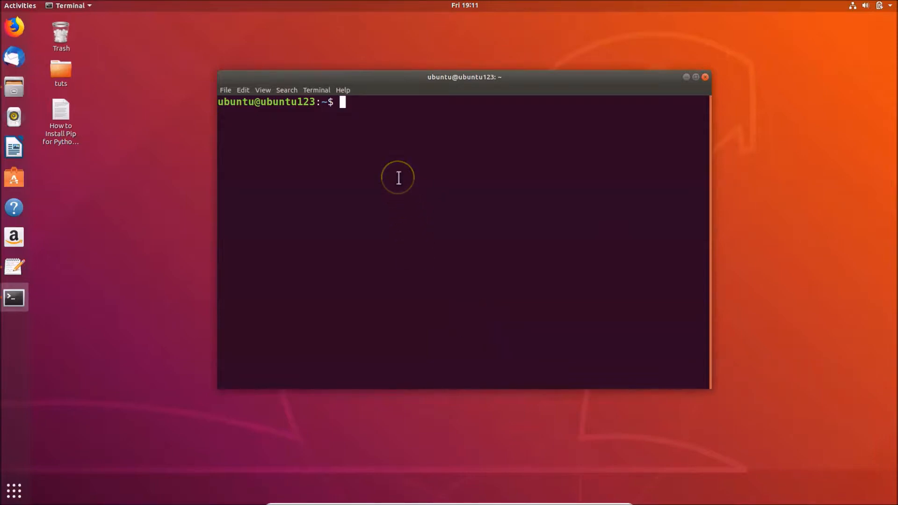
type("free")
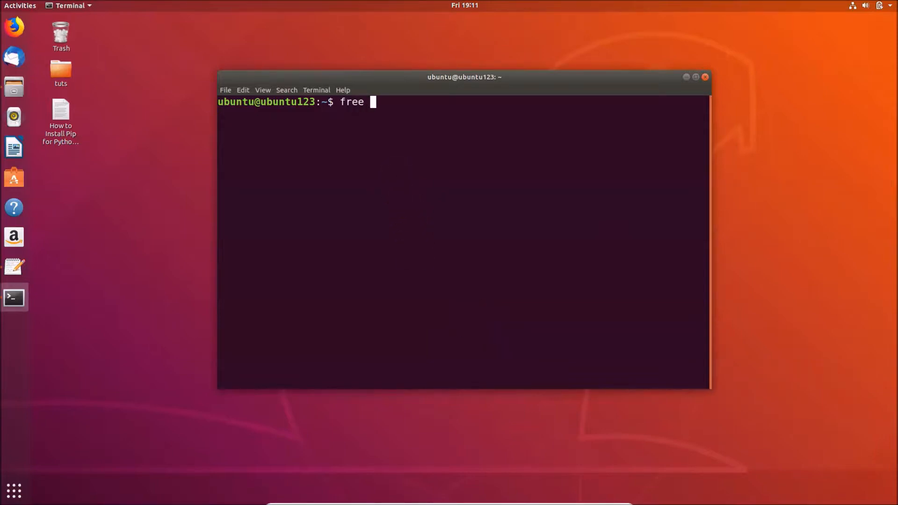
type("-h")
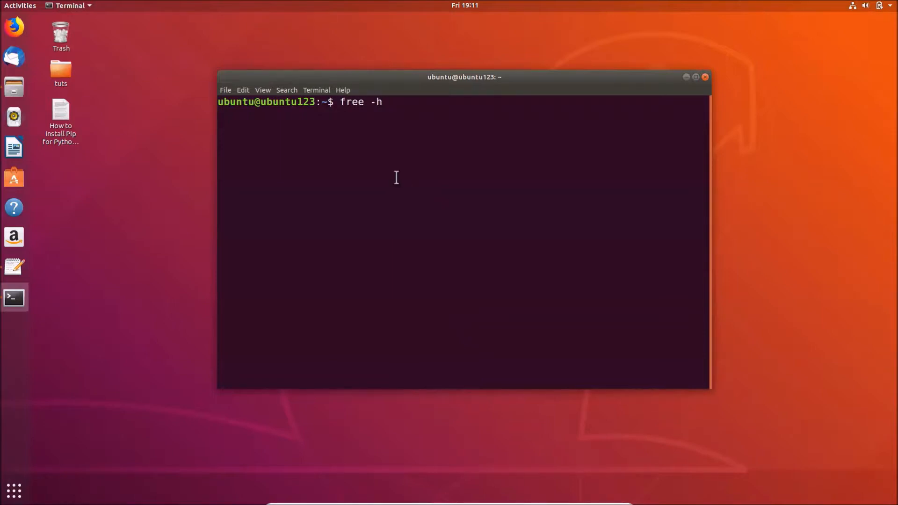
mouse_move(401, 139)
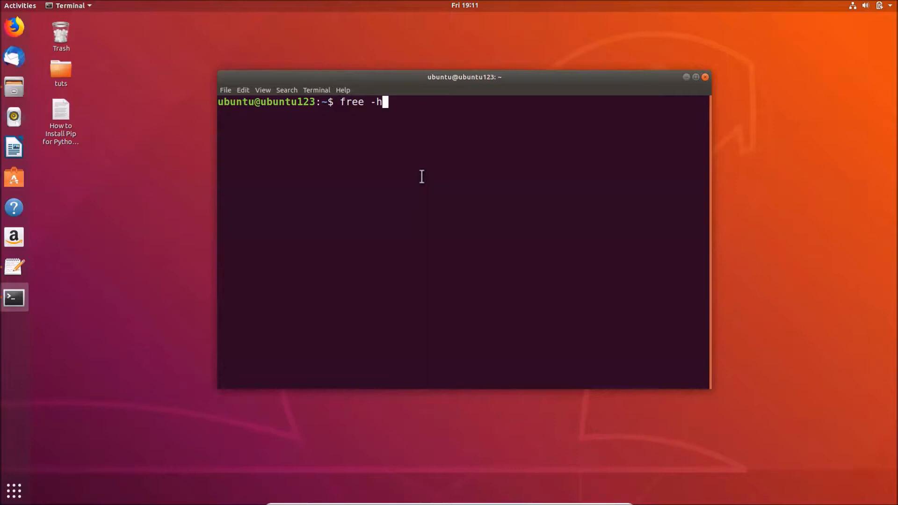
mouse_move(415, 95)
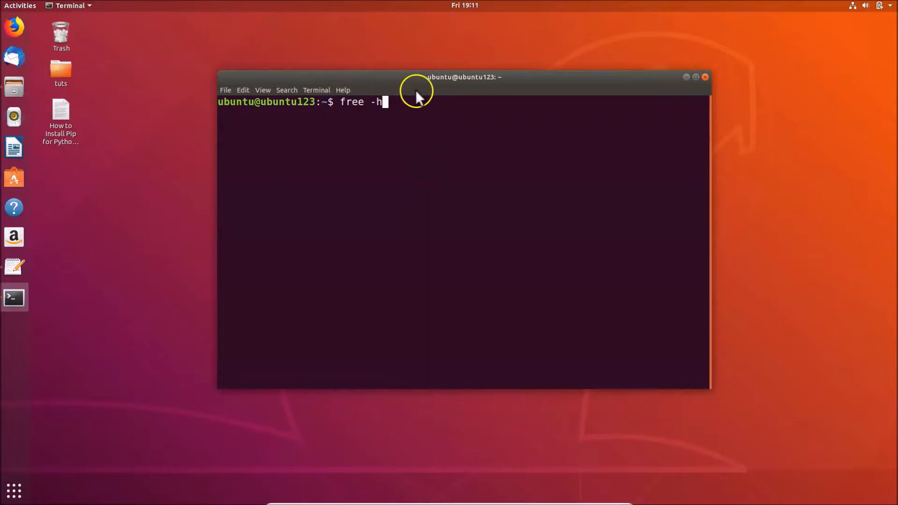
mouse_move(389, 80)
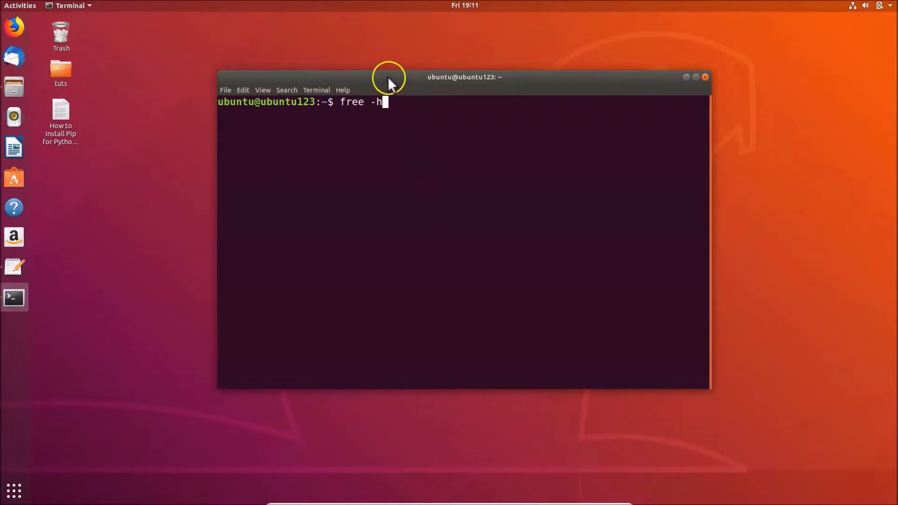
mouse_move(483, 142)
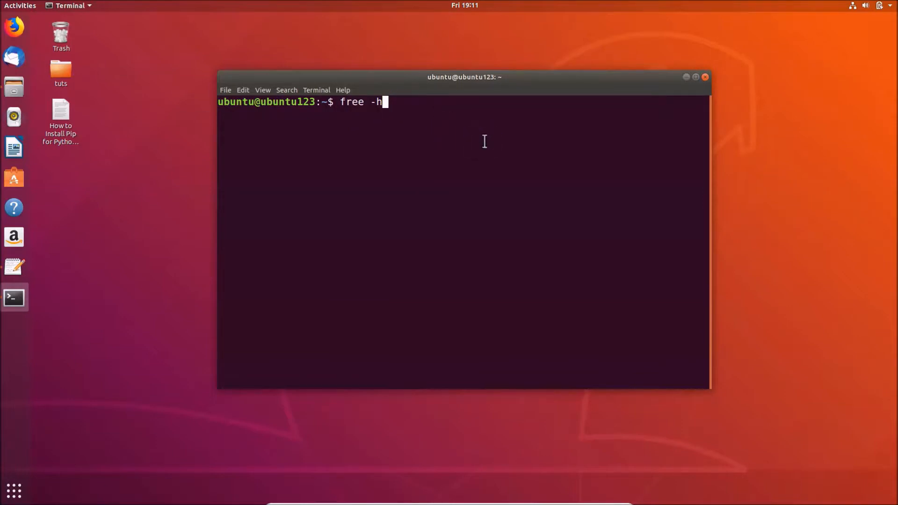
key("Return")
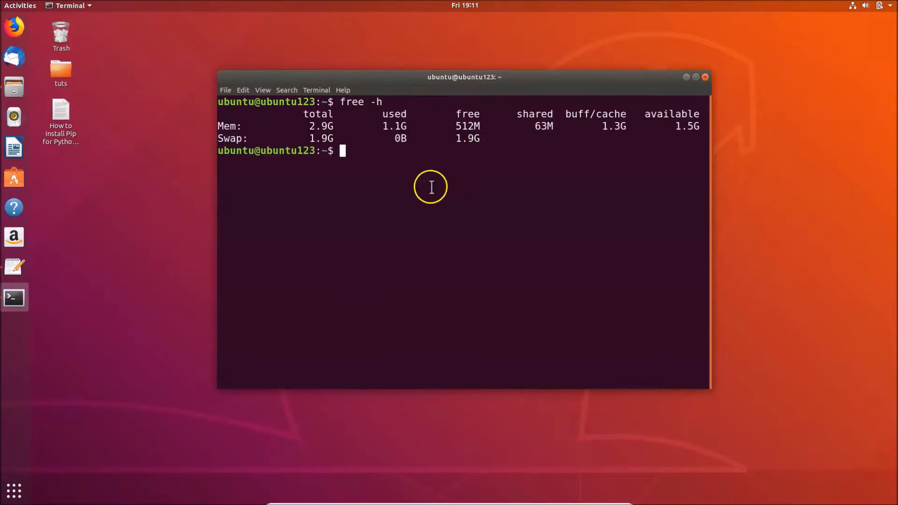
mouse_move(397, 154)
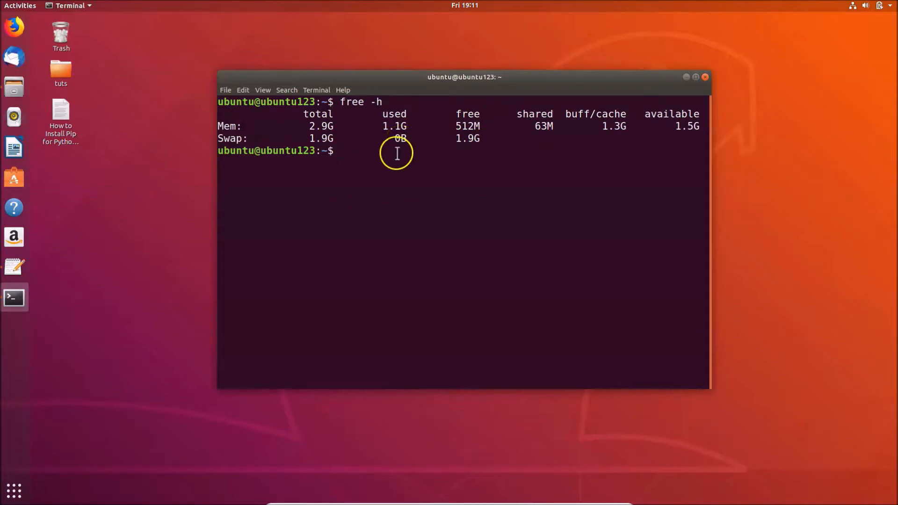
mouse_move(279, 130)
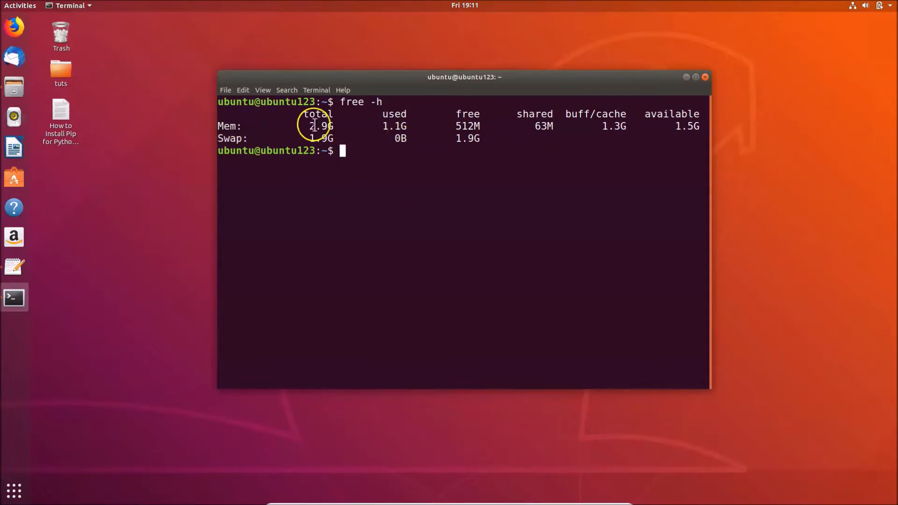
mouse_move(336, 129)
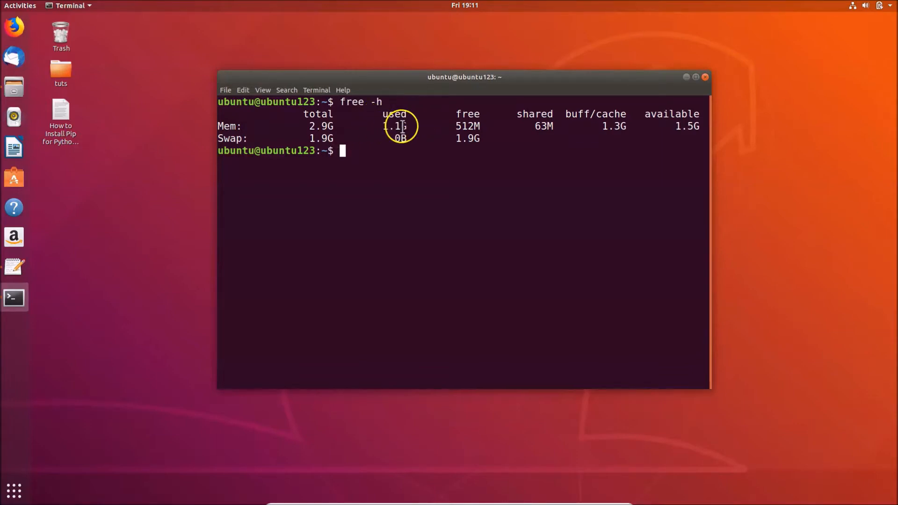
mouse_move(419, 129)
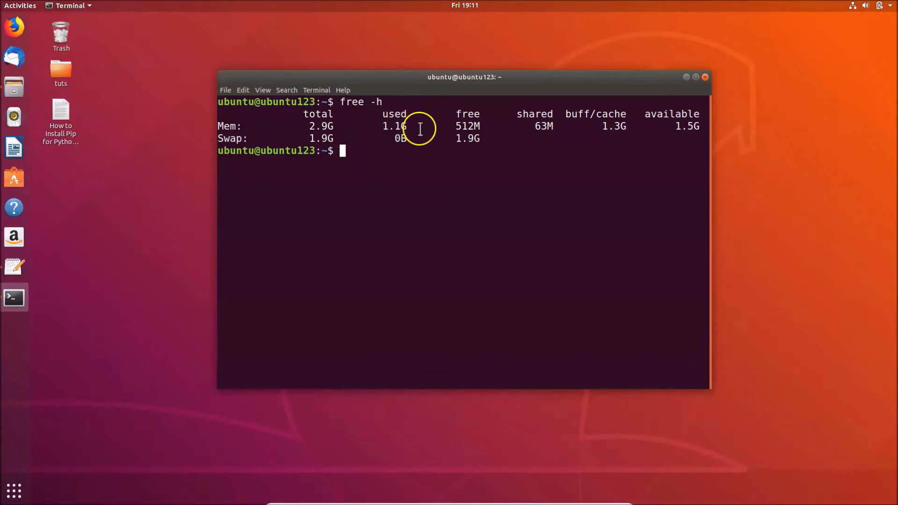
mouse_move(471, 128)
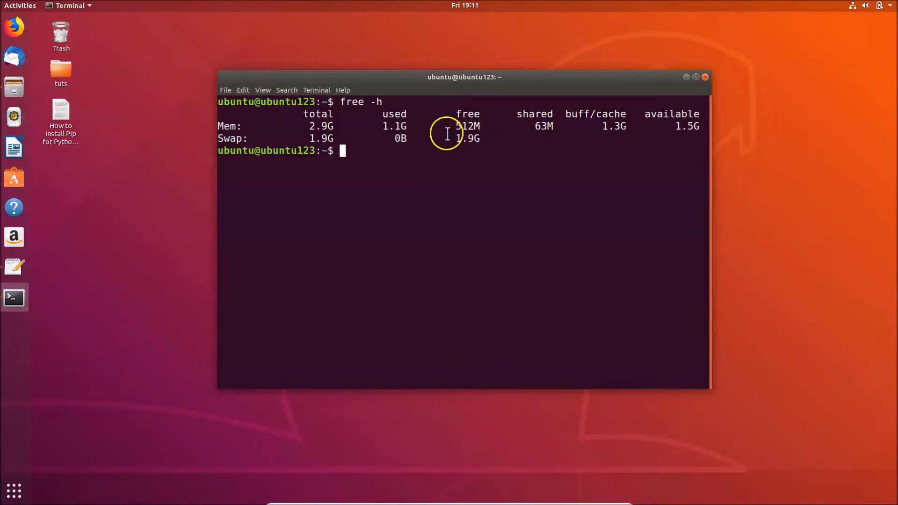
mouse_move(490, 128)
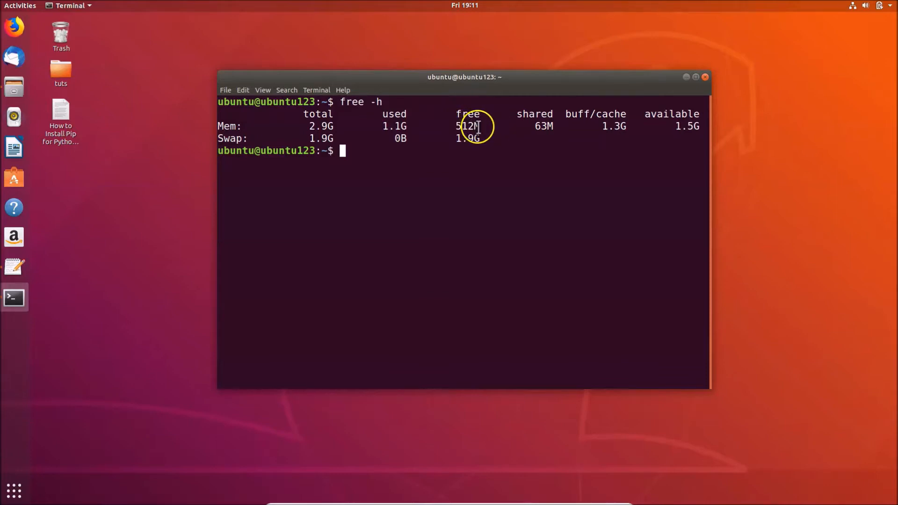
mouse_move(495, 123)
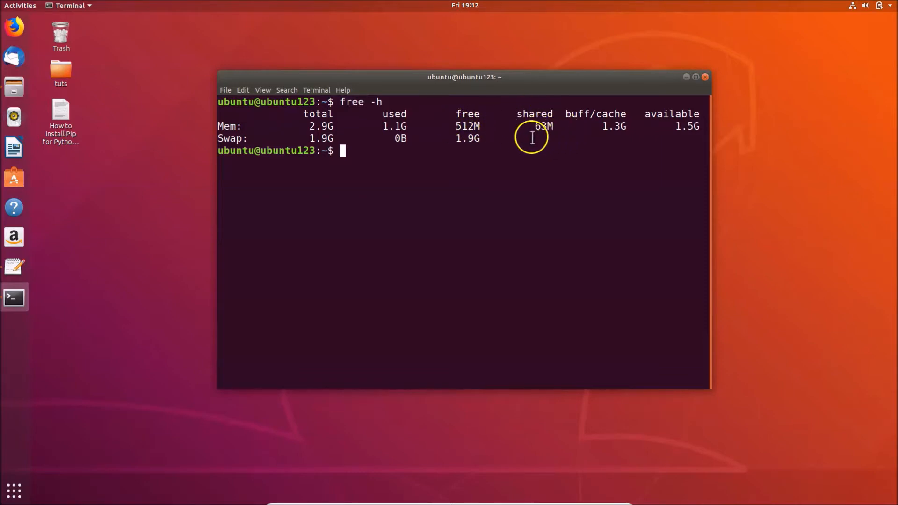
mouse_move(597, 126)
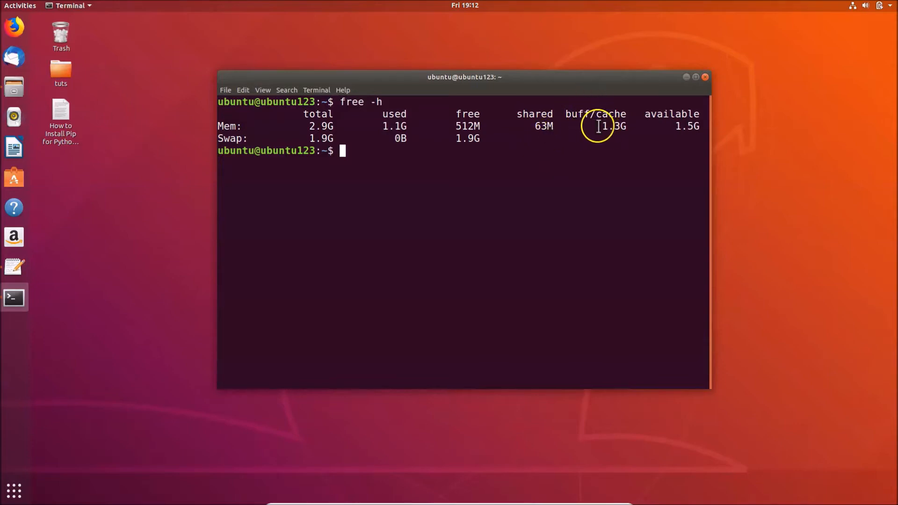
mouse_move(604, 138)
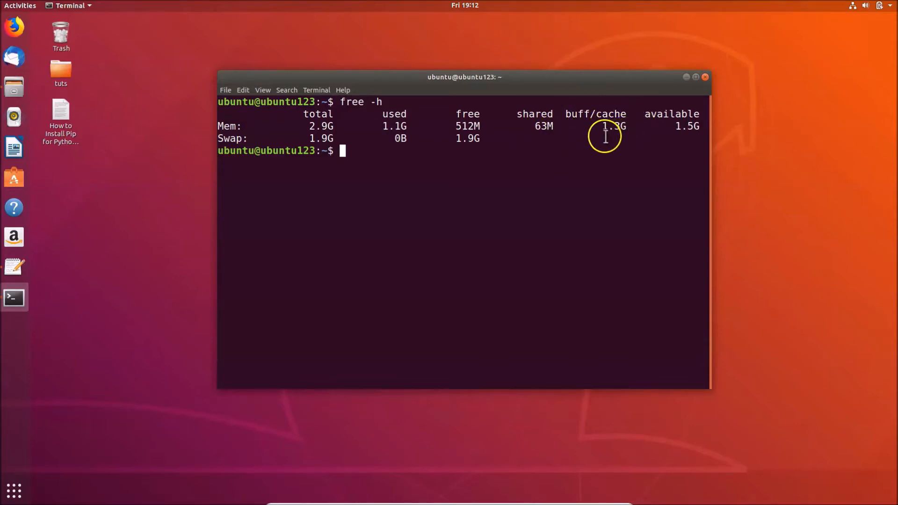
mouse_move(632, 139)
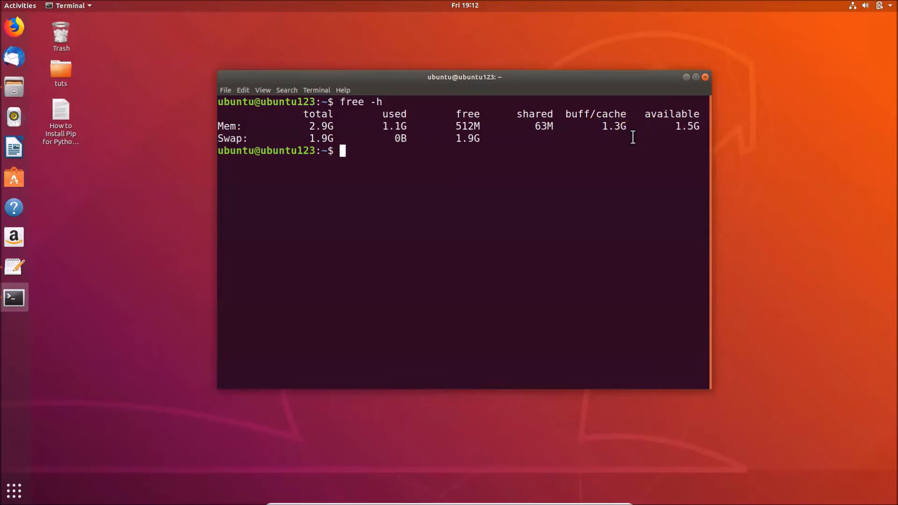
mouse_move(697, 109)
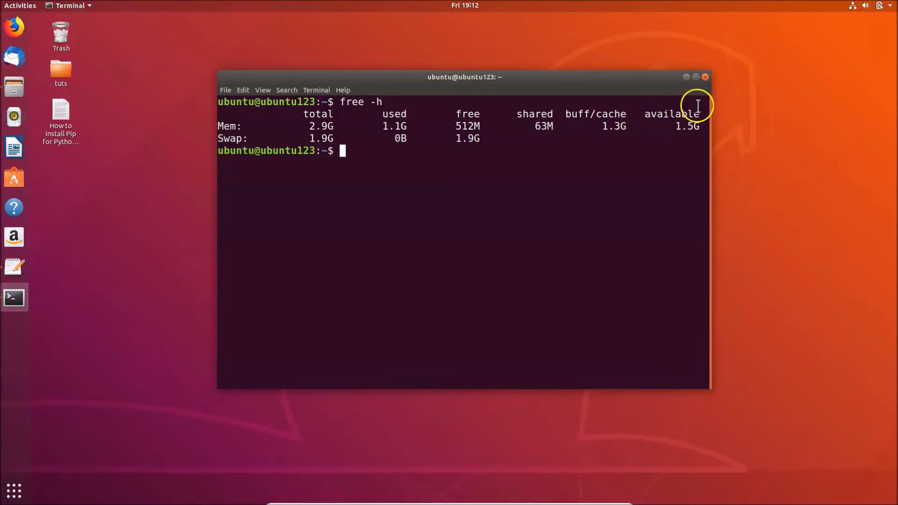
mouse_move(691, 127)
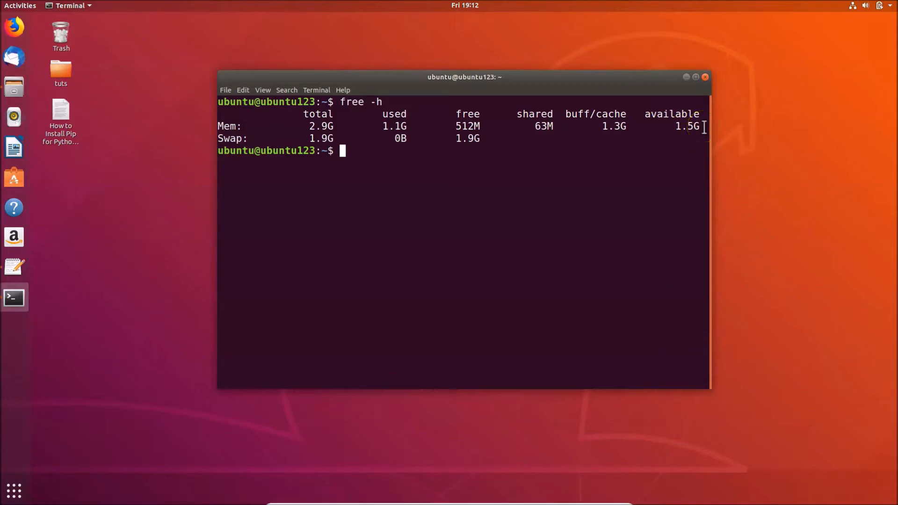
mouse_move(666, 133)
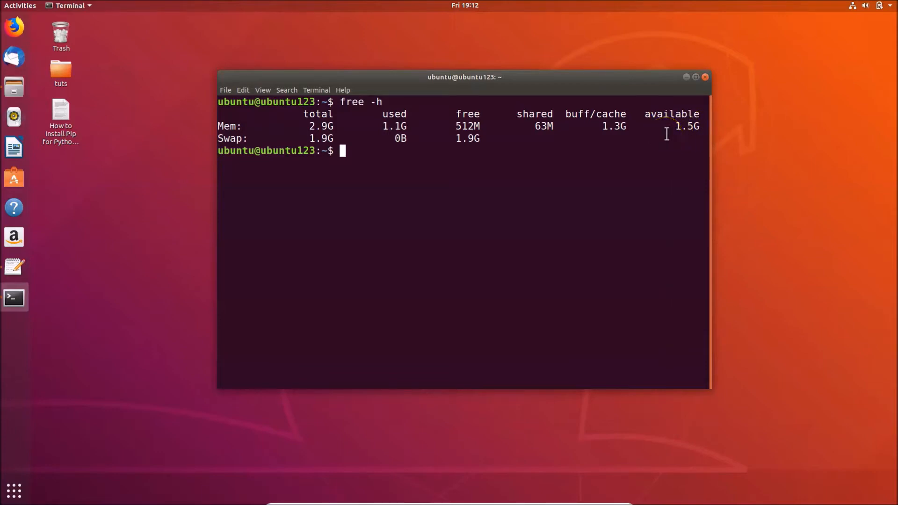
mouse_move(659, 140)
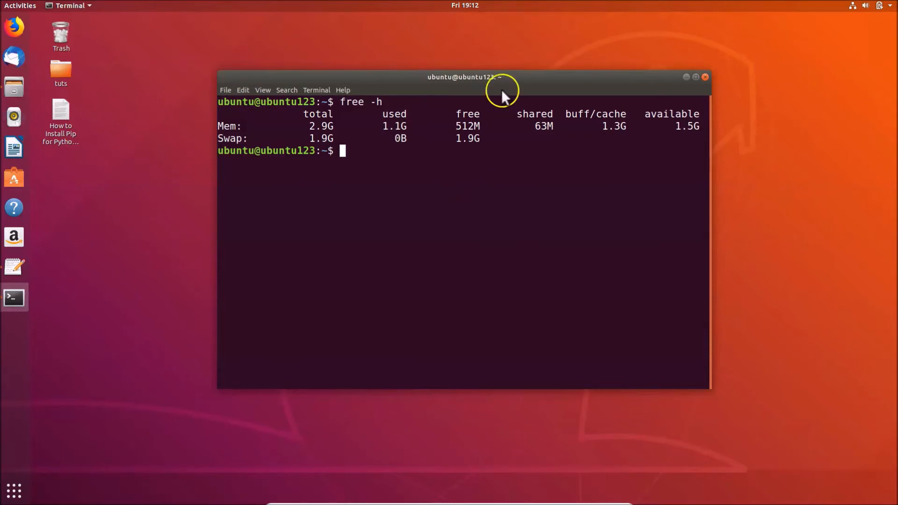
mouse_move(502, 149)
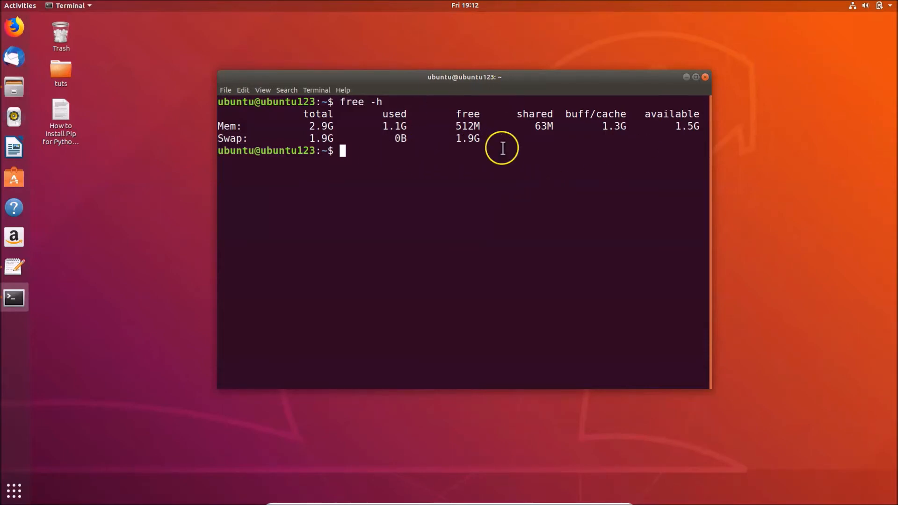
mouse_move(233, 281)
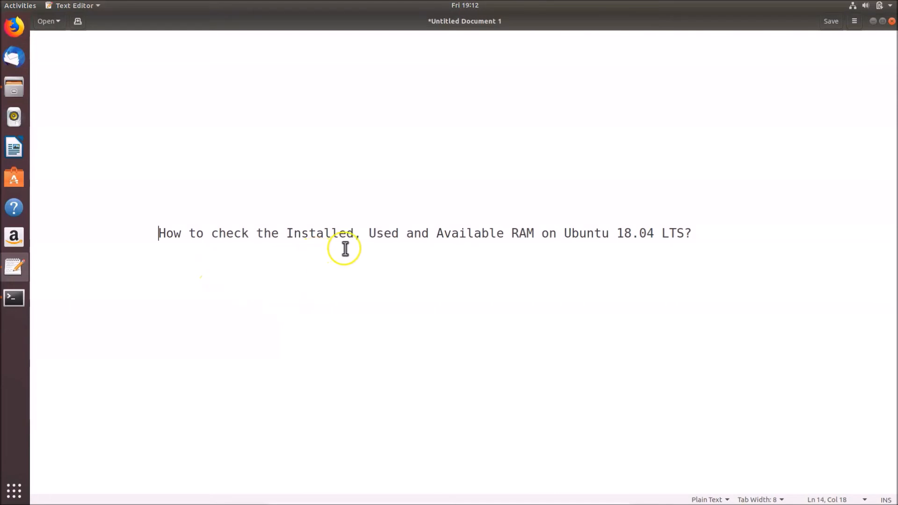
mouse_move(571, 240)
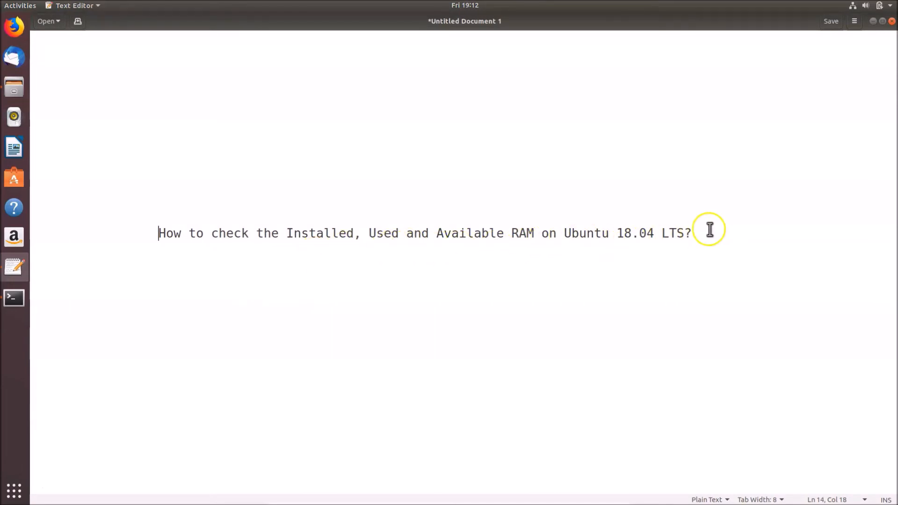
mouse_move(493, 263)
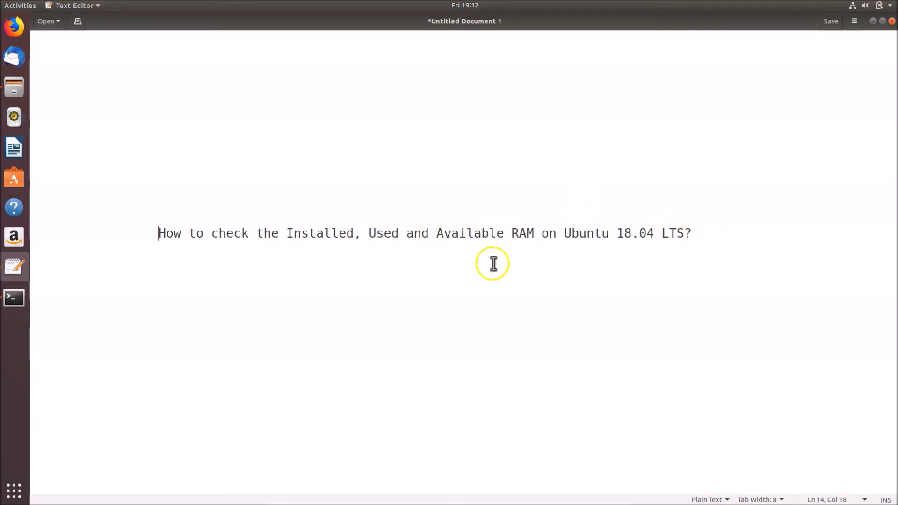